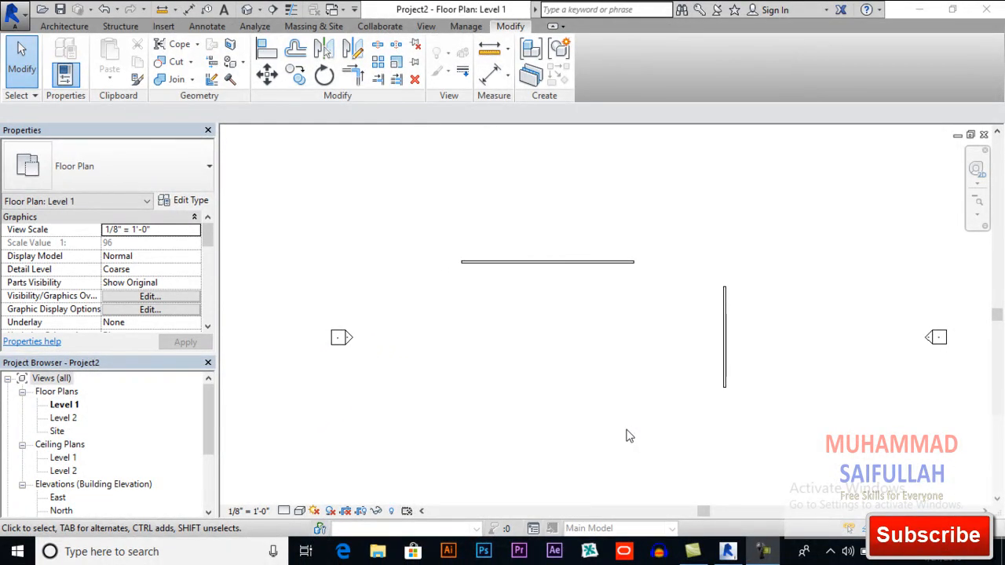
mouse_move(626, 437)
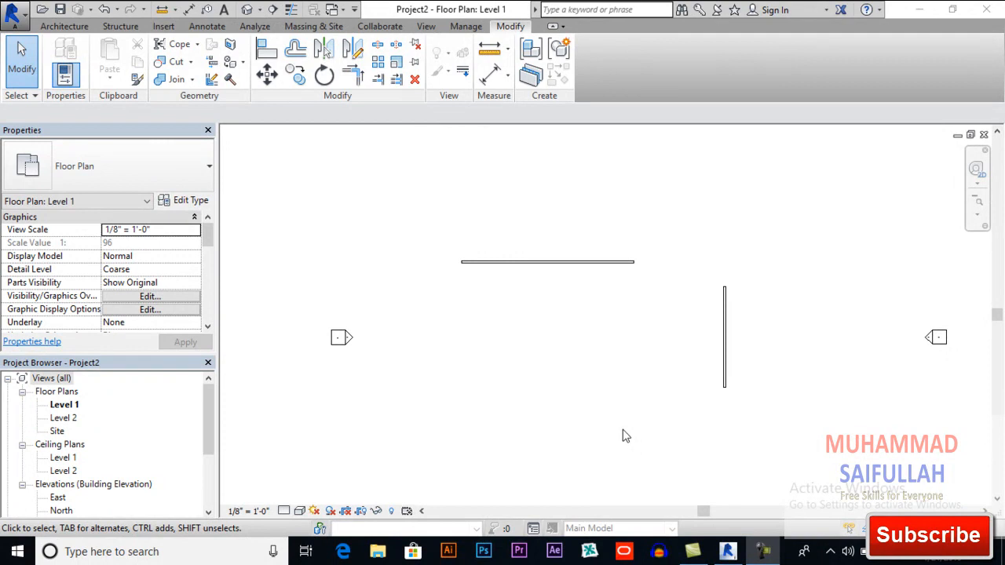
mouse_move(613, 374)
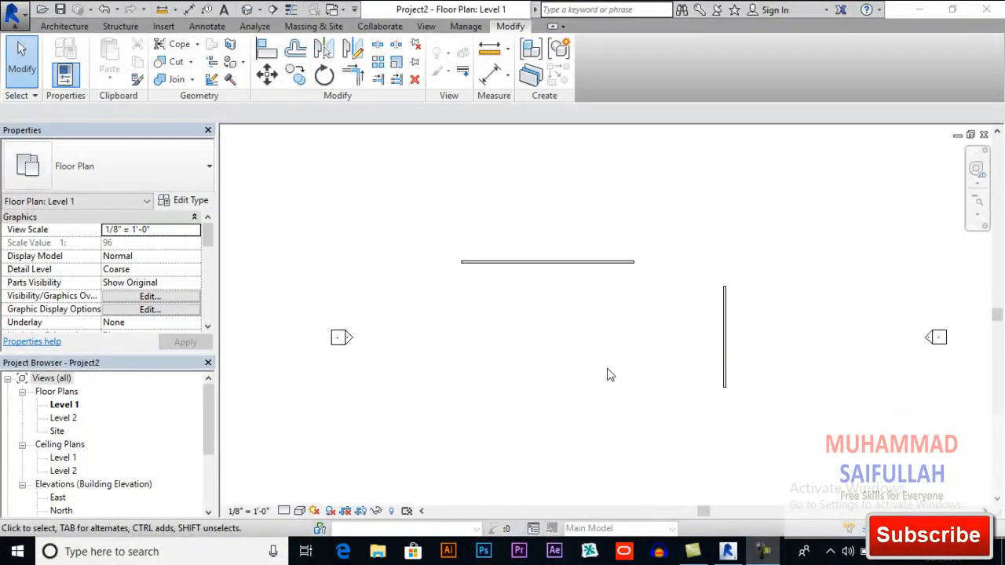
mouse_move(603, 364)
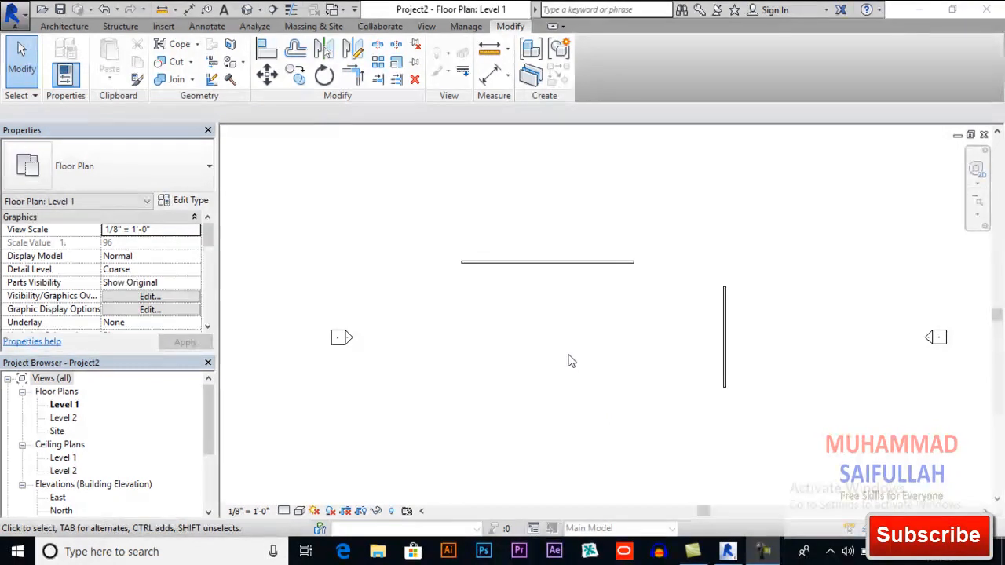
mouse_move(531, 360)
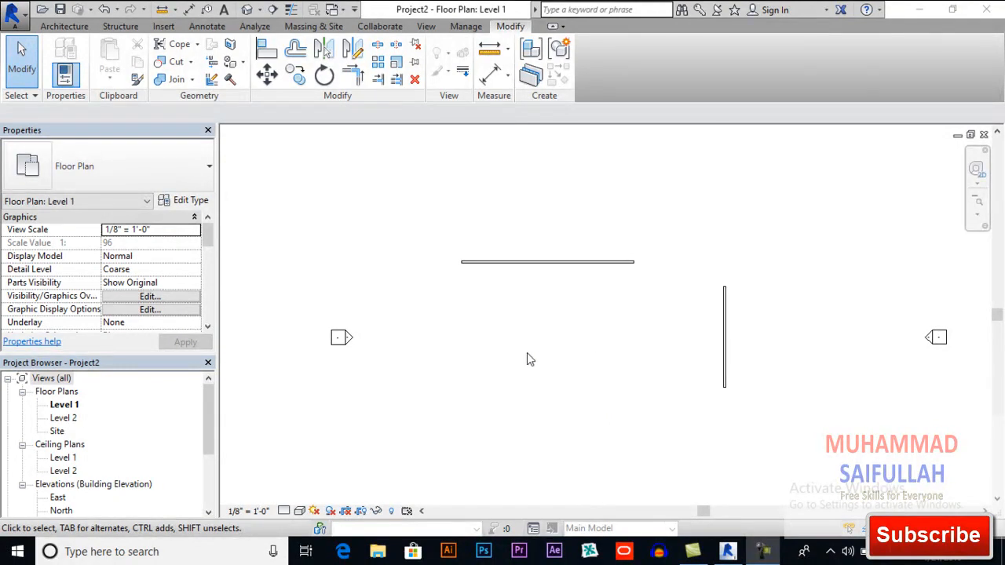
mouse_move(525, 352)
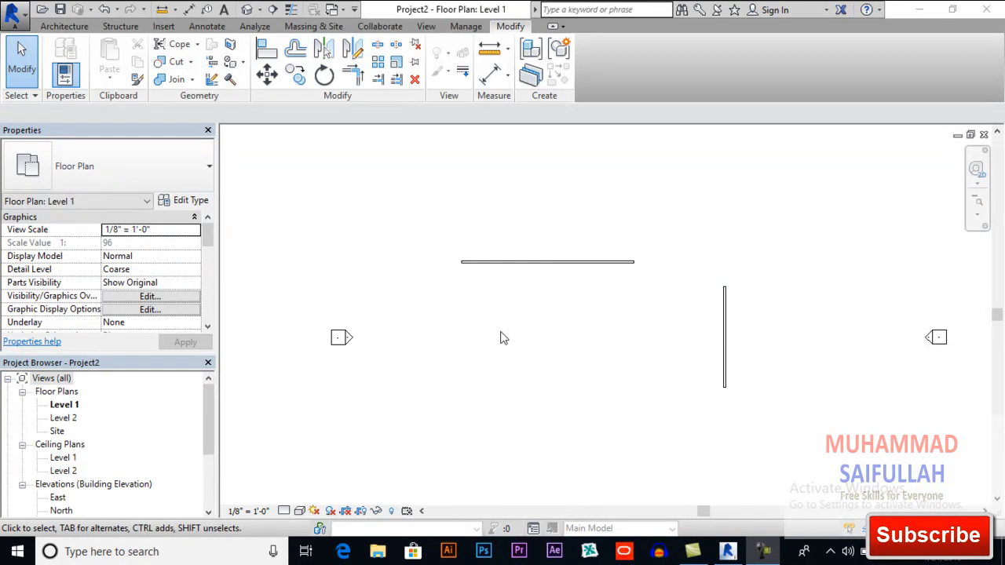
mouse_move(409, 195)
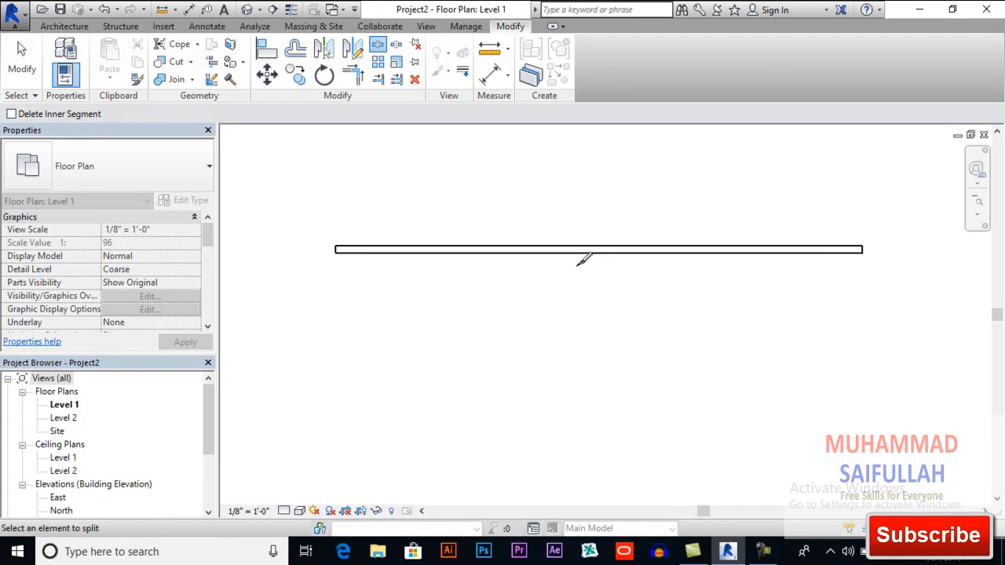
Split the horizontal wall near its middle and confirm each half selects as its own wall
left_click(597, 248)
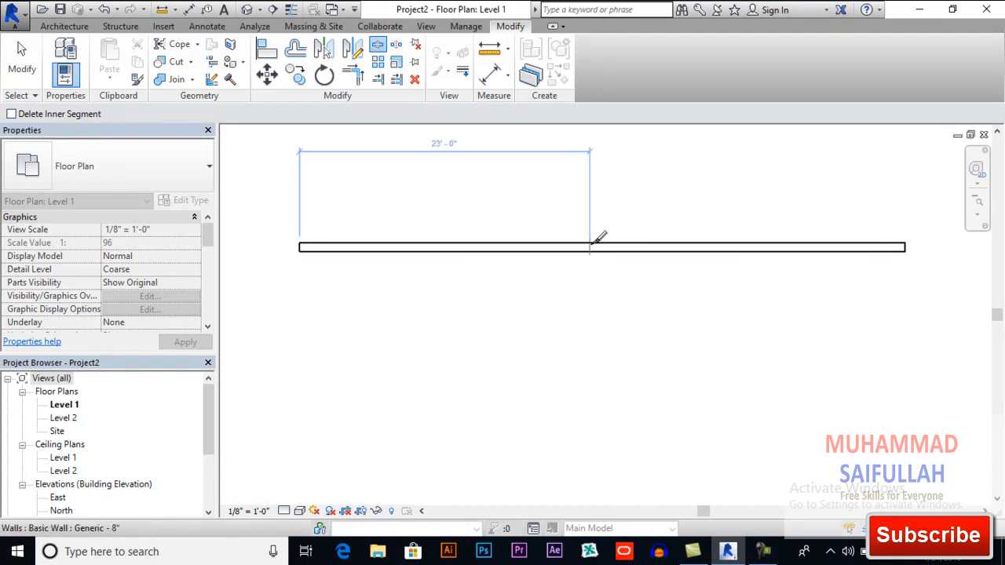
mouse_move(600, 239)
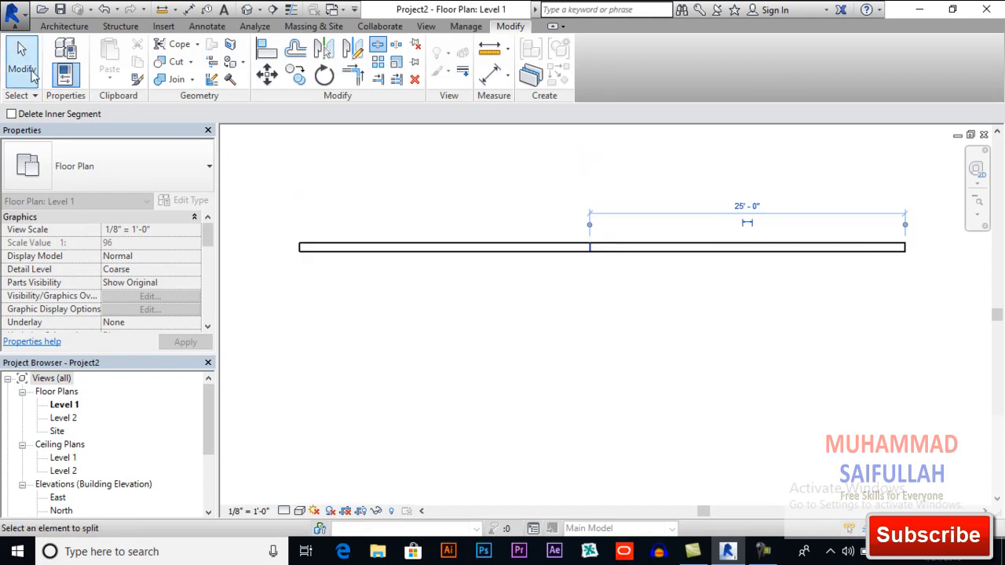
left_click(443, 247)
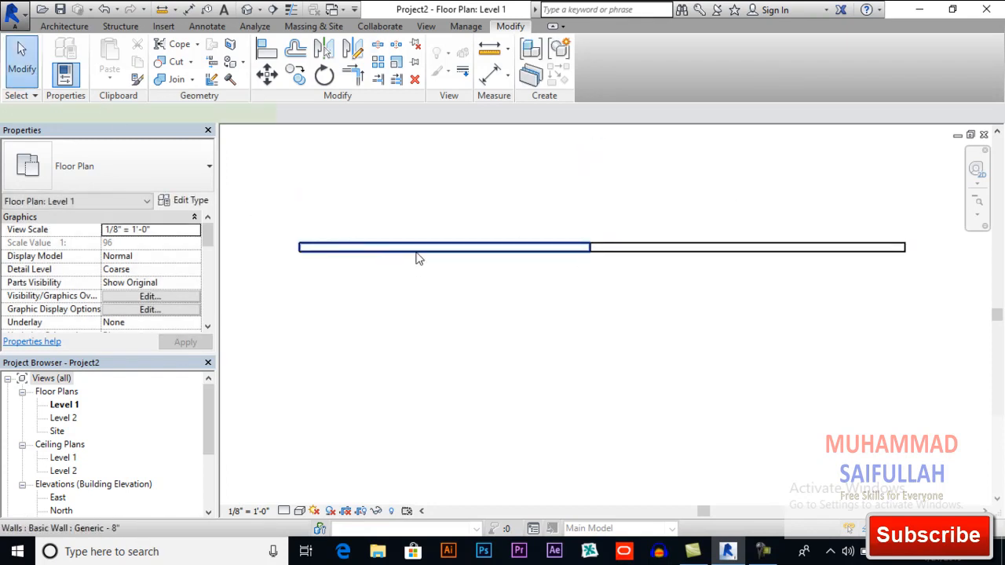
left_click(747, 246)
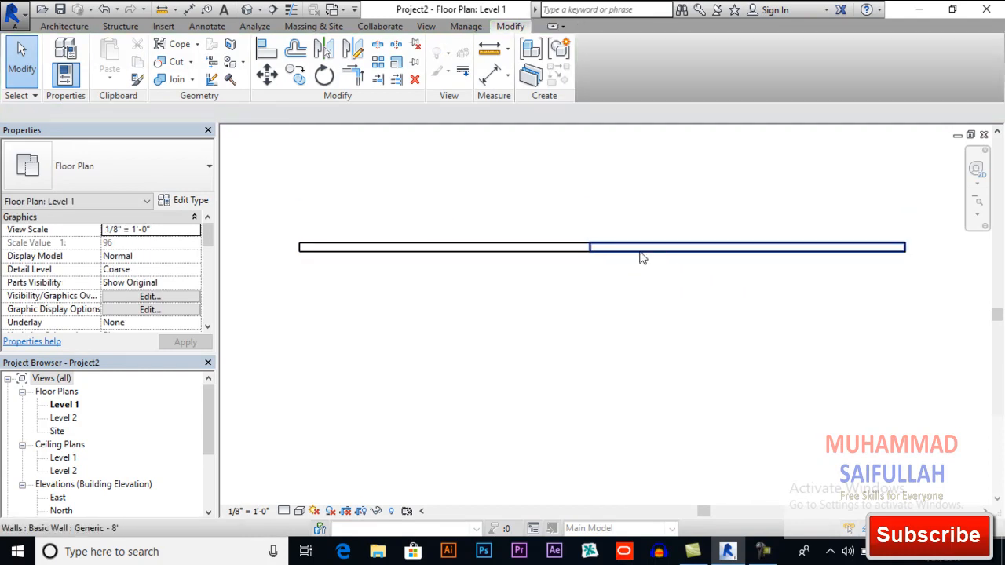
left_click(440, 248)
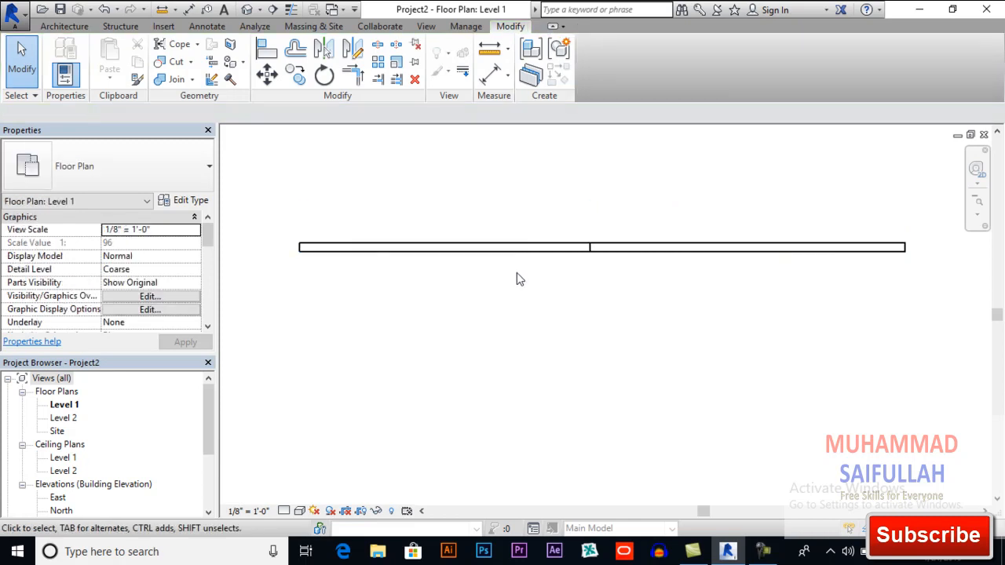
mouse_move(396, 44)
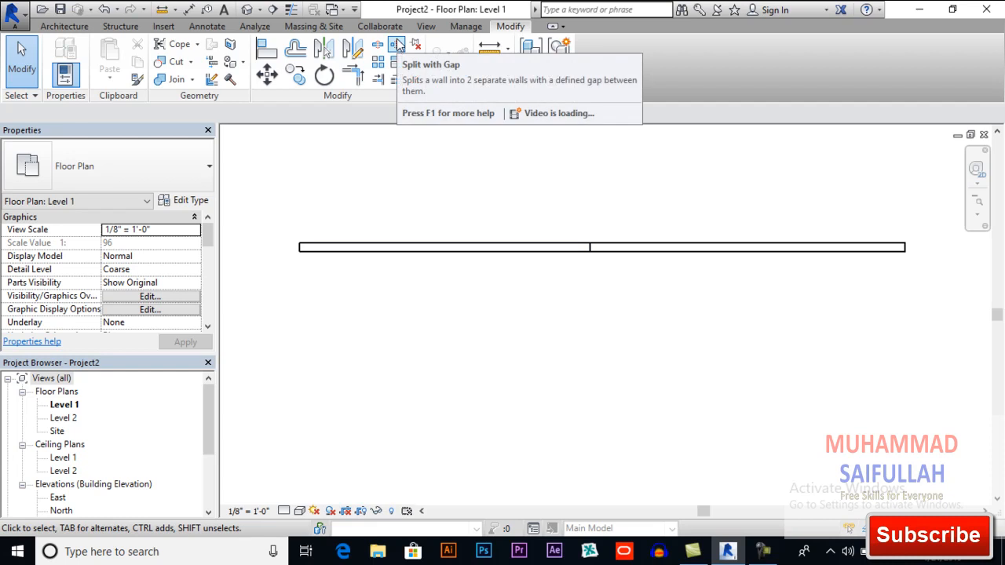
Split the wall with a 0' 1" joint gap and select the piece between the gaps
left_click(399, 44)
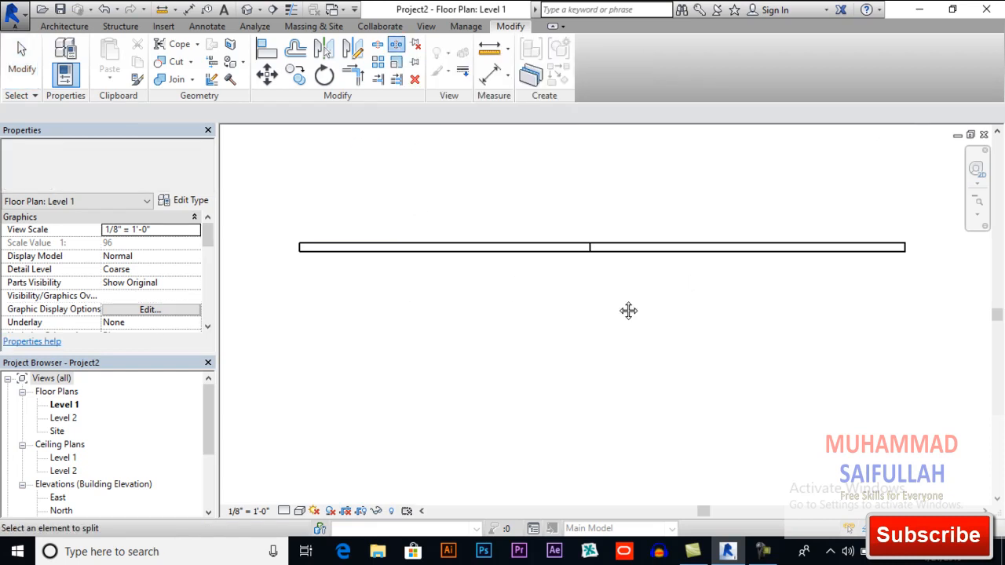
left_click(569, 248)
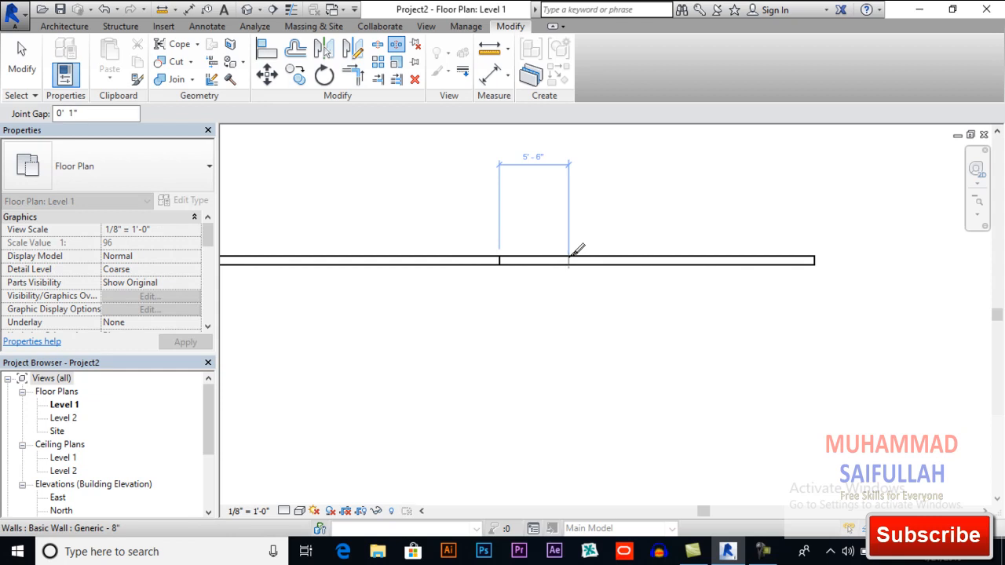
left_click(569, 260)
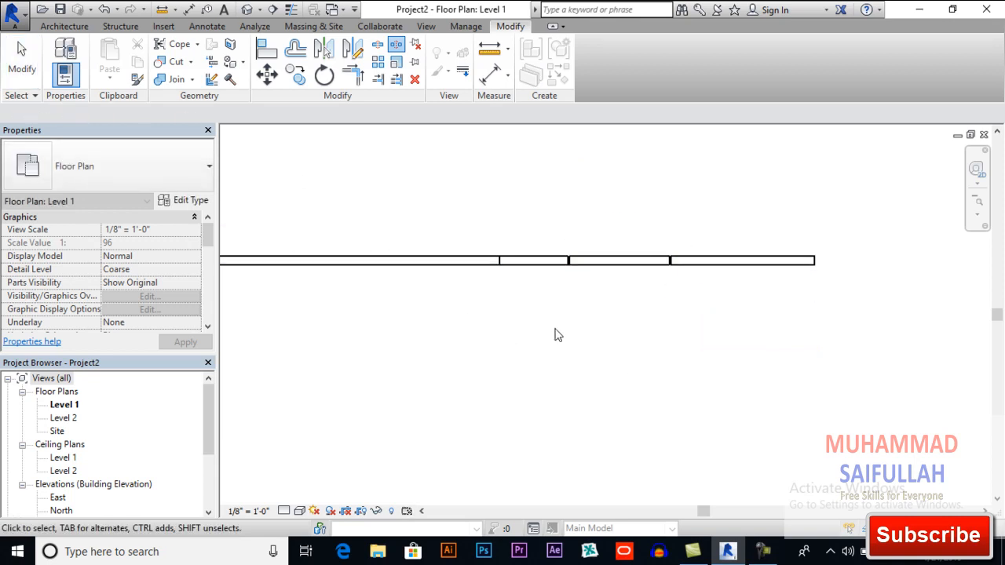
left_click(616, 261)
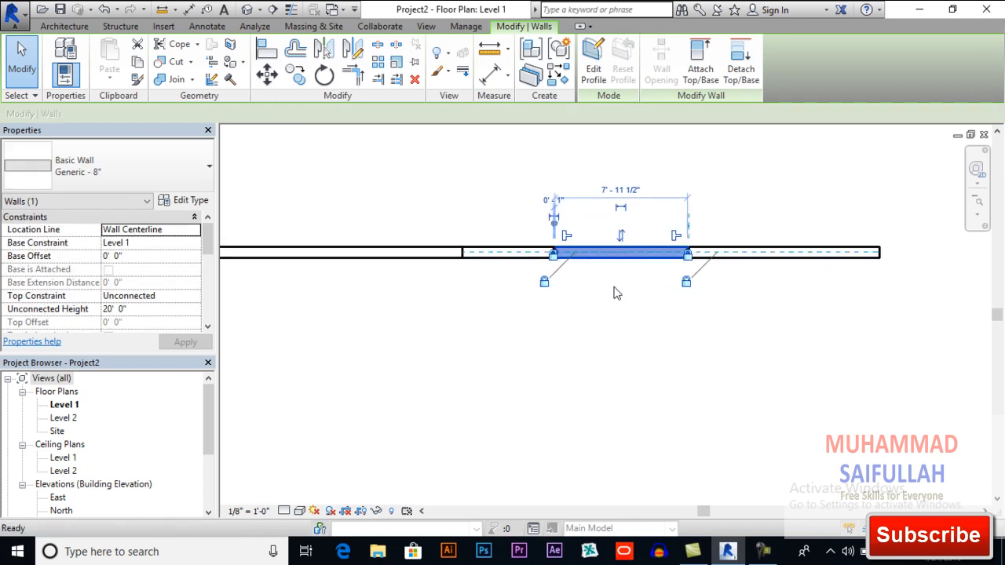
left_click(597, 354)
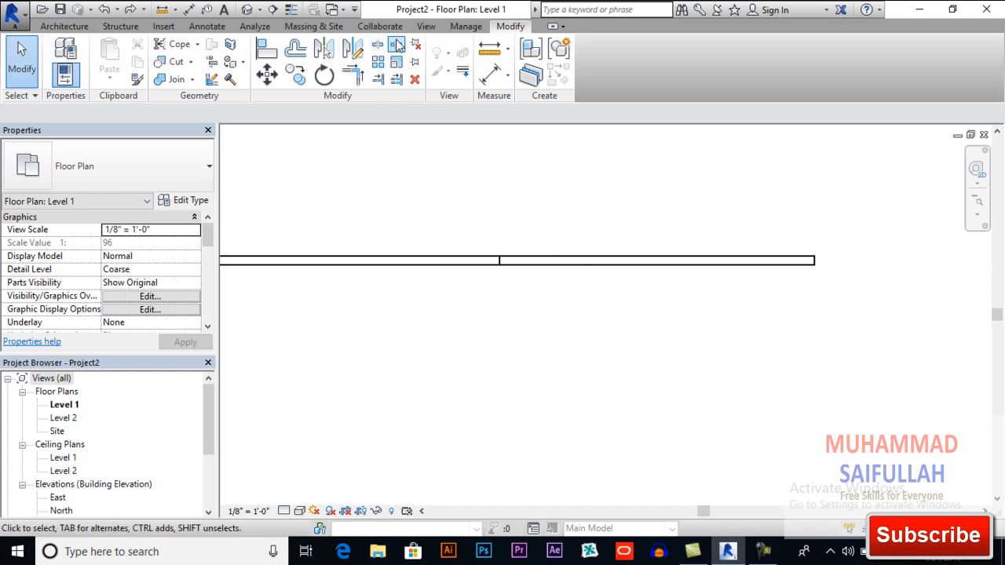
Enlarge the Joint Gap value and split off a right-hand wall segment with the wider gap
left_click(396, 43)
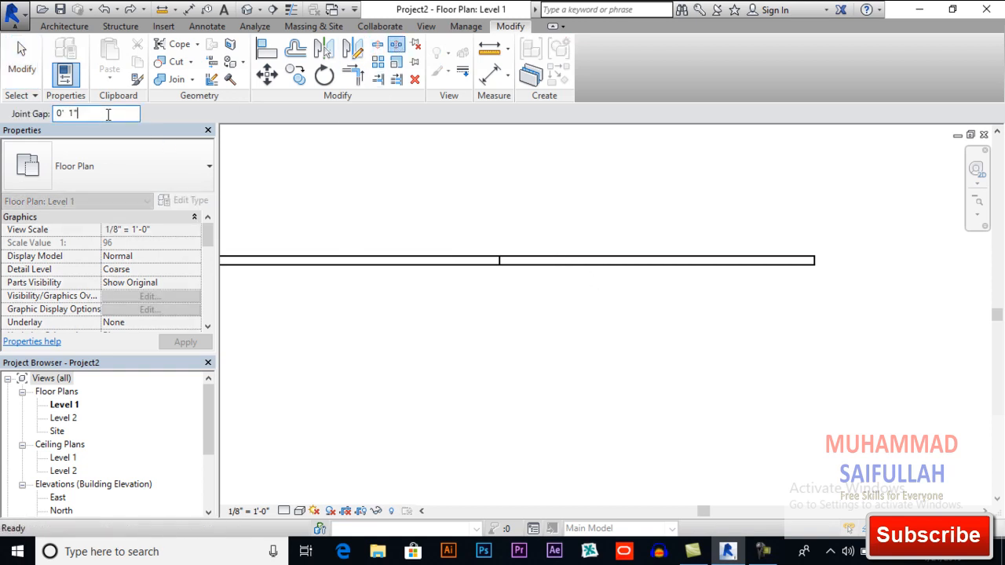
mouse_move(97, 167)
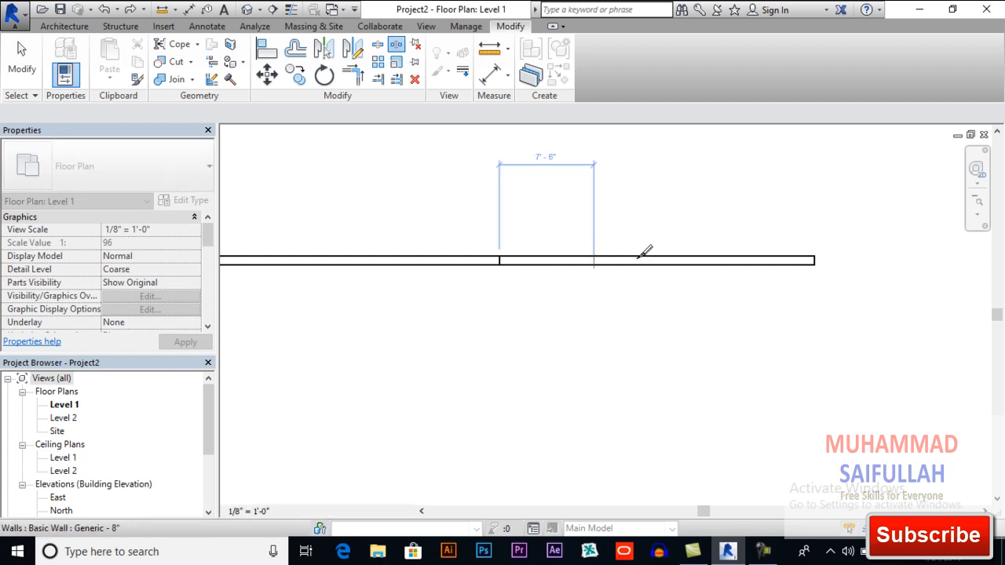
left_click(707, 260)
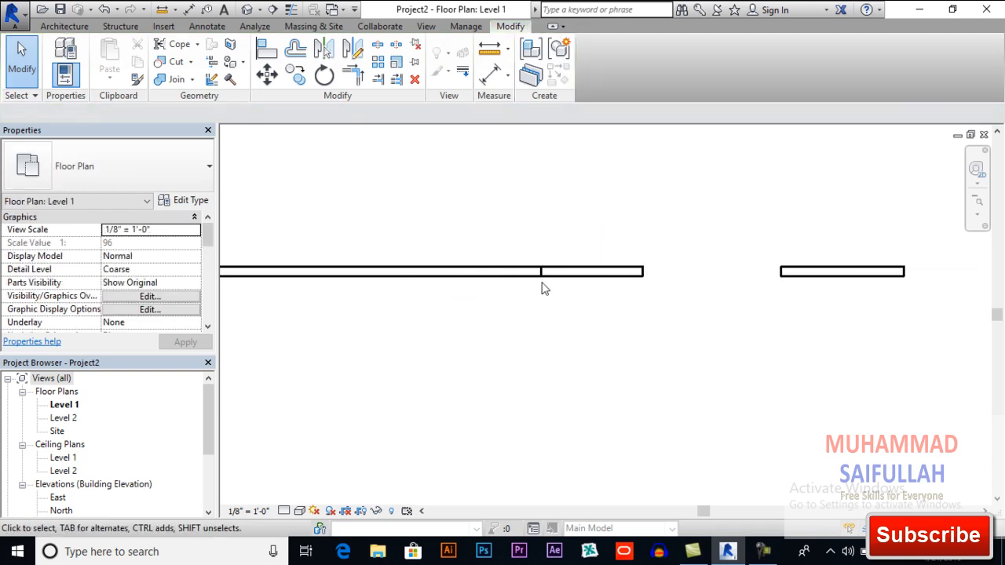
mouse_move(377, 44)
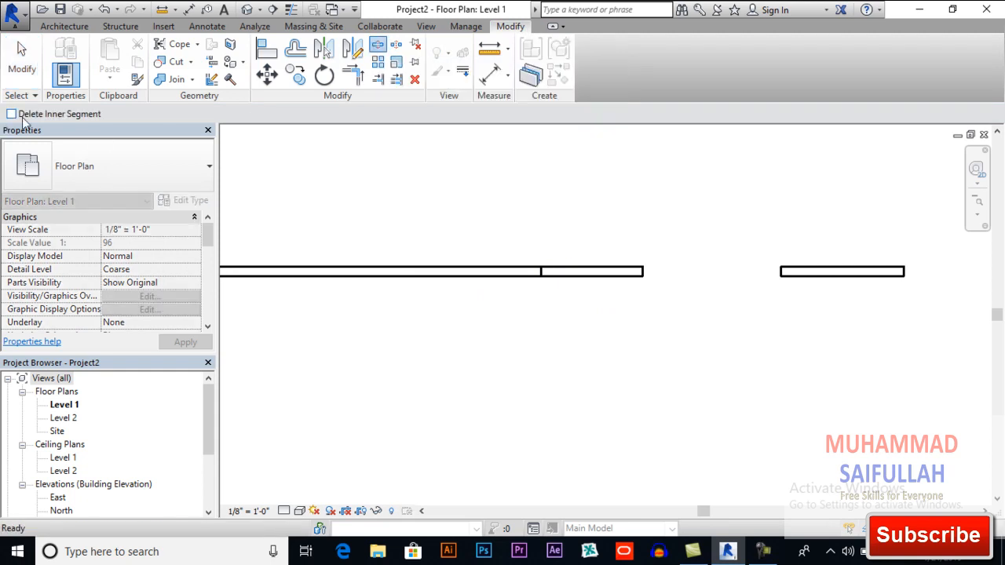
Enable Delete Inner Segment and mark the first split point on the long wall piece
left_click(11, 113)
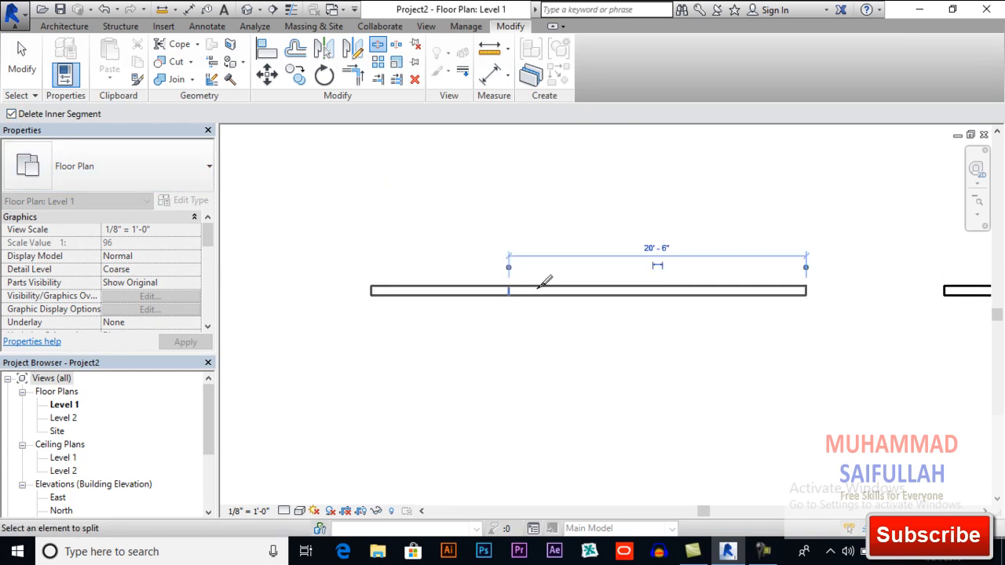
left_click(542, 291)
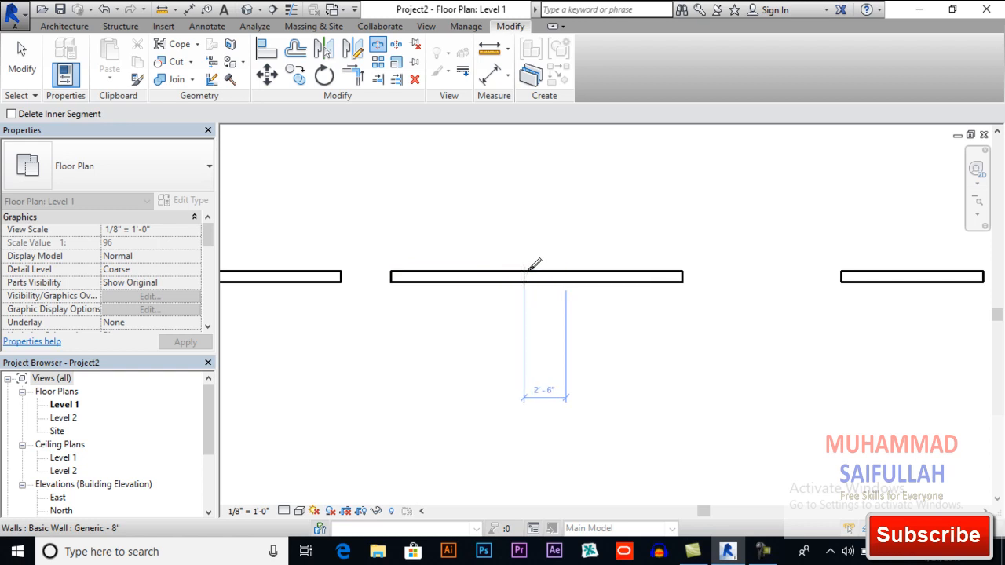
mouse_move(535, 270)
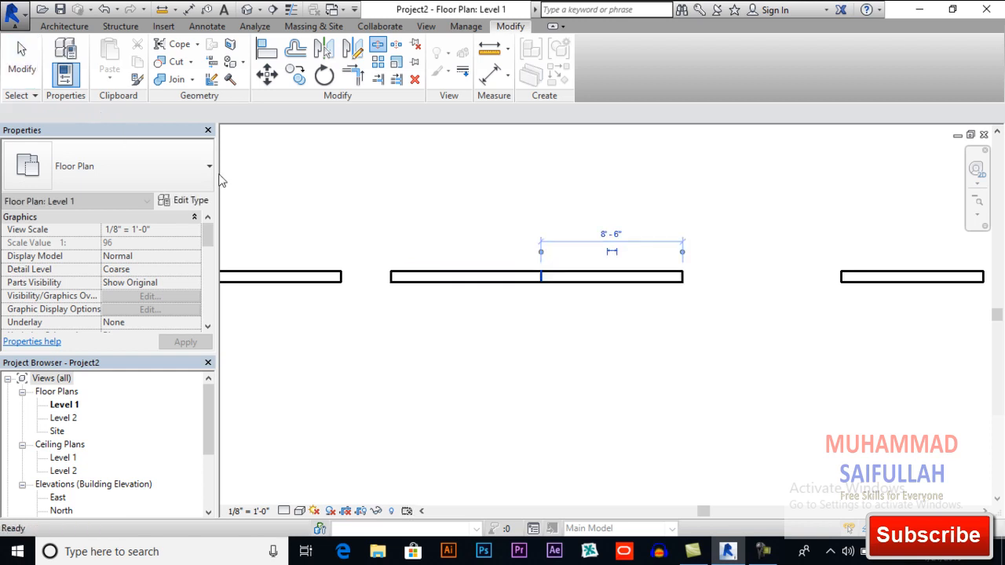
Finish splitting the middle wall piece and return to Modify
left_click(612, 277)
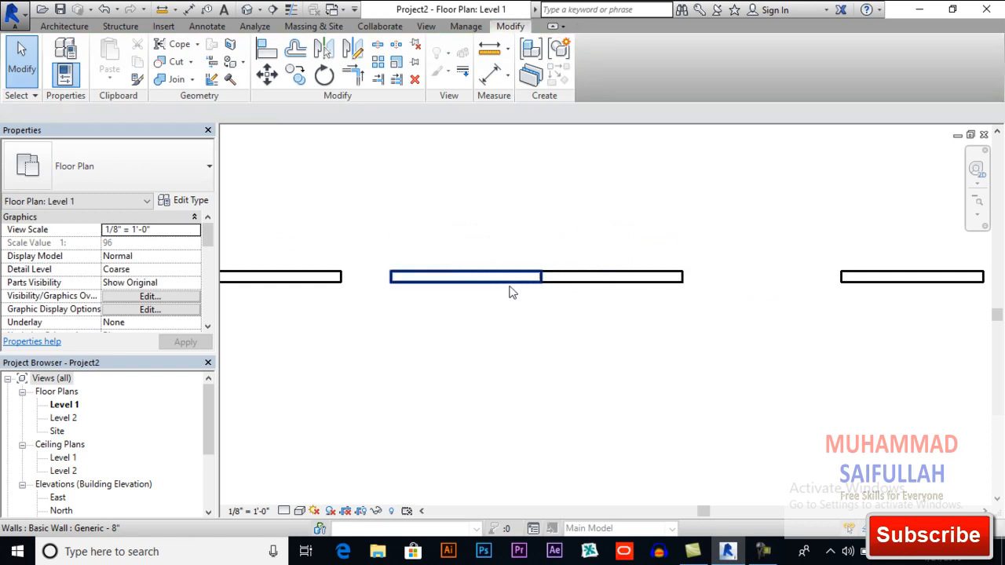
mouse_move(468, 286)
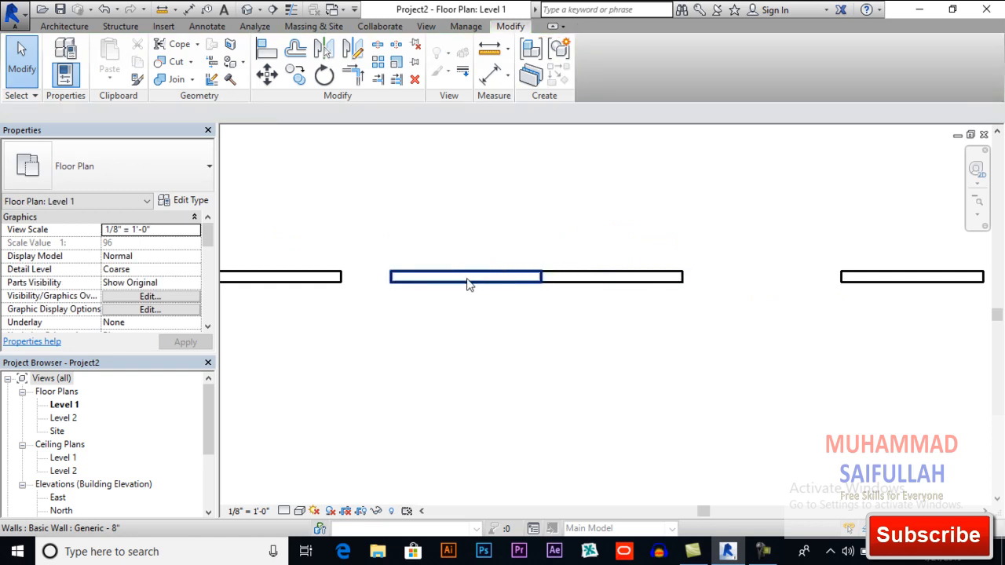